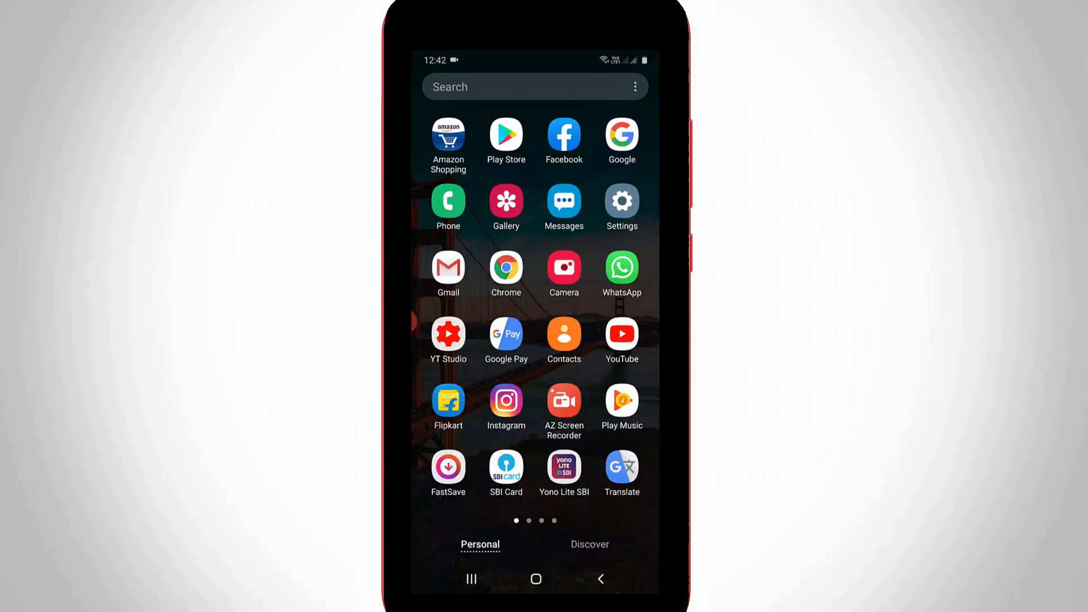
- Launch the Facebook app from the home screen to reach the news feed
left_click(563, 135)
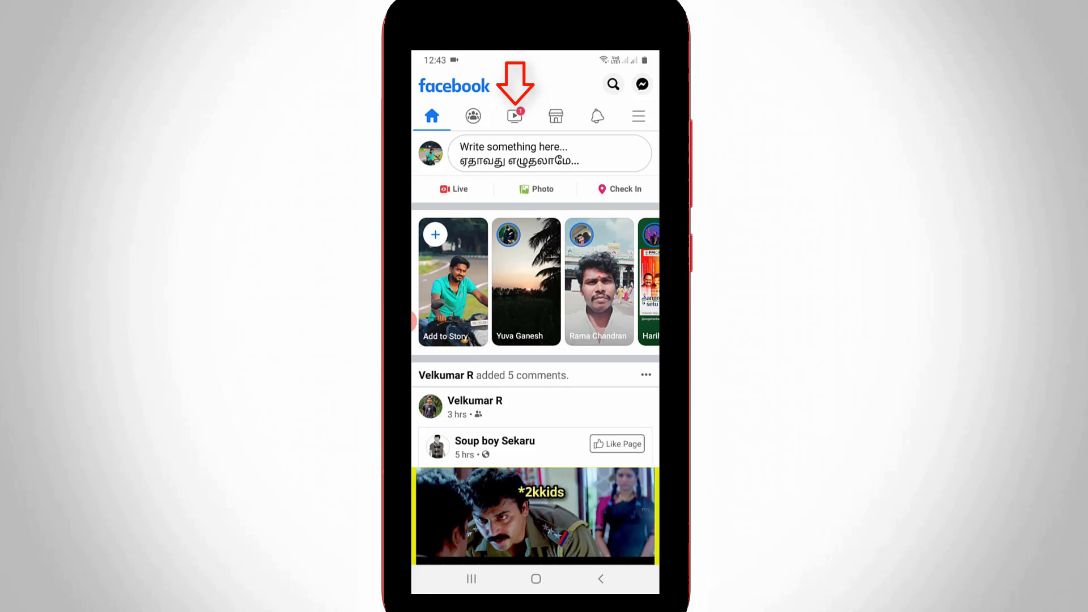
left_click(513, 115)
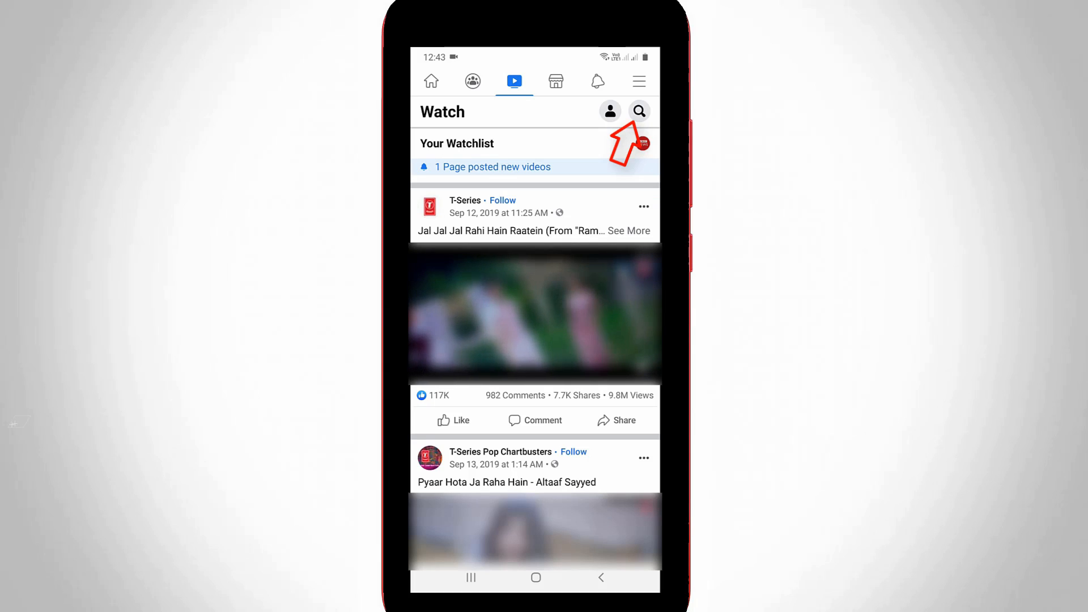
left_click(637, 111)
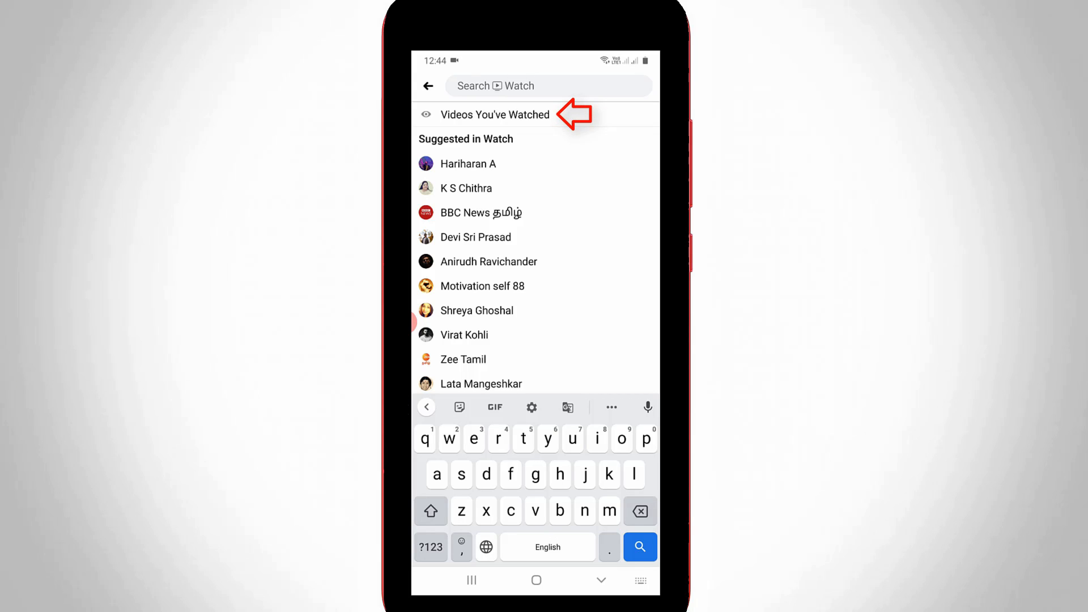
left_click(496, 114)
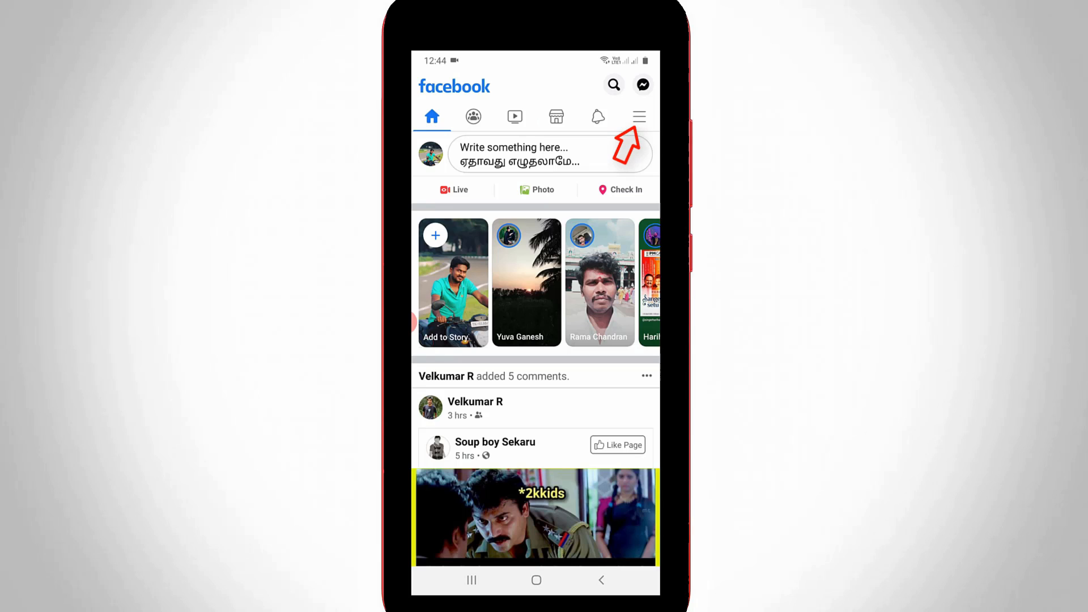
- Reach Settings through the main menu's Settings & Privacy section
left_click(638, 115)
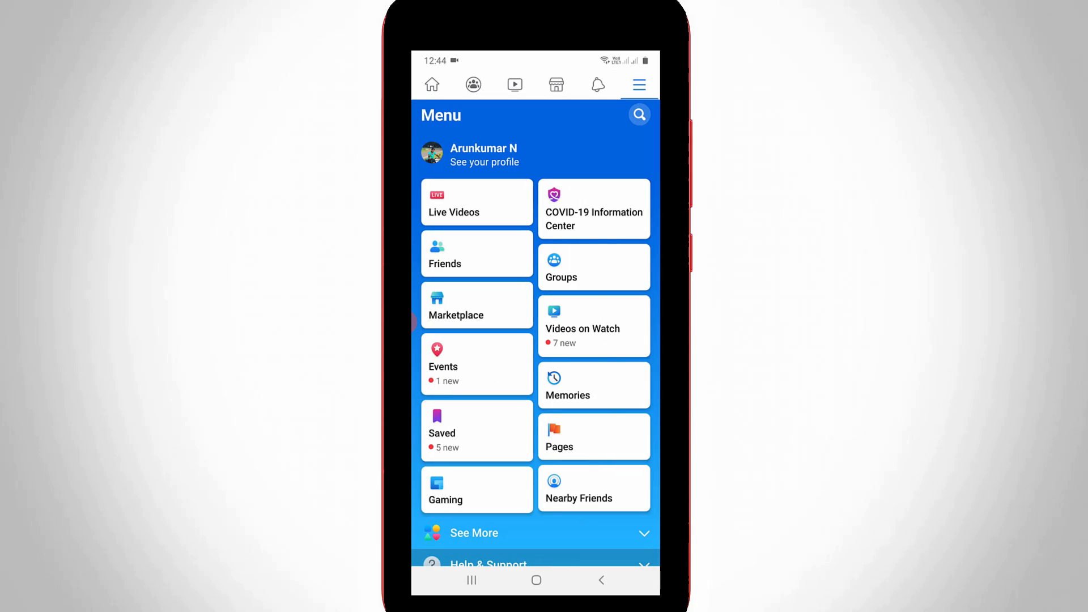
scroll("up", 3)
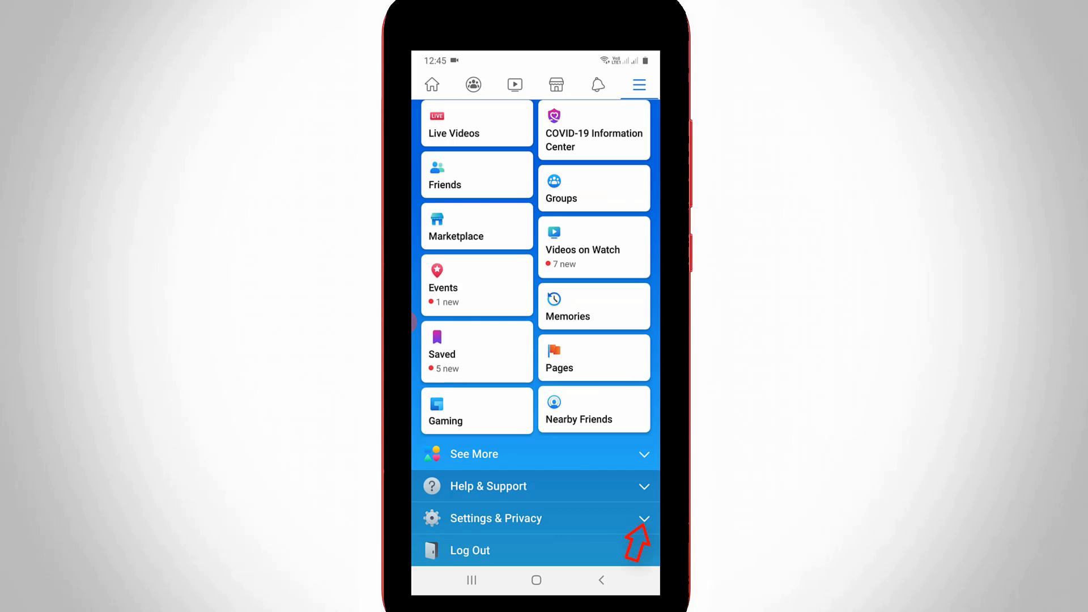
left_click(536, 518)
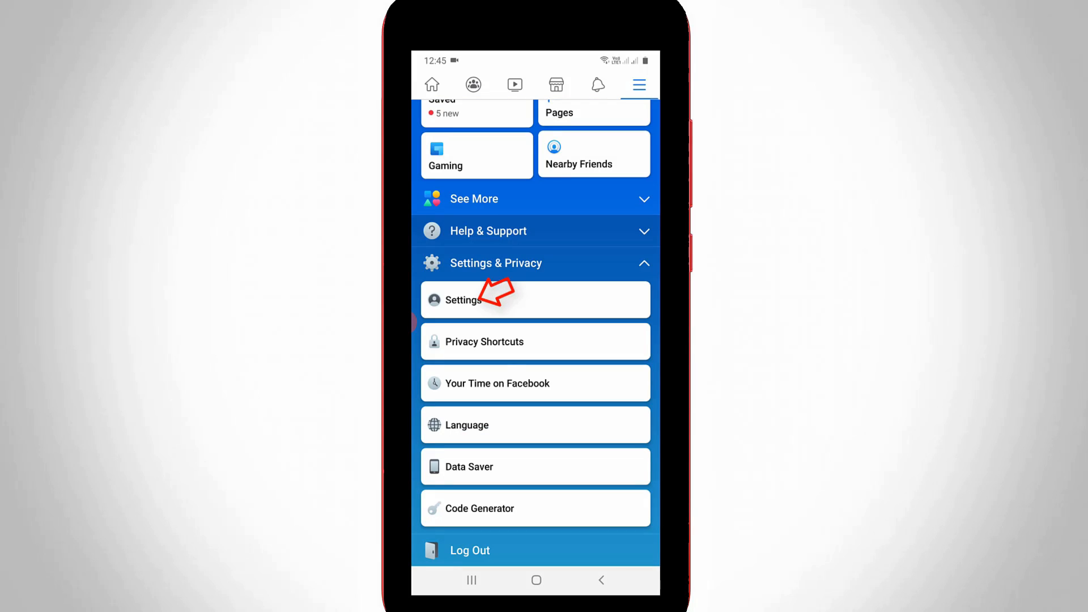
left_click(464, 299)
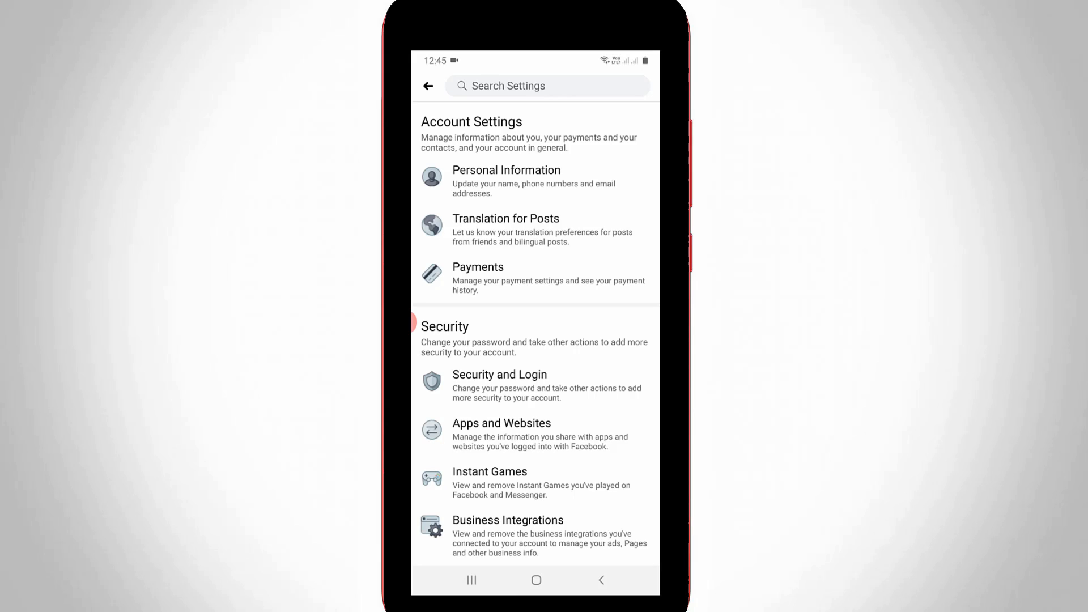
- Open the Activity Log from Your Facebook Information in Settings
scroll("down", 3)
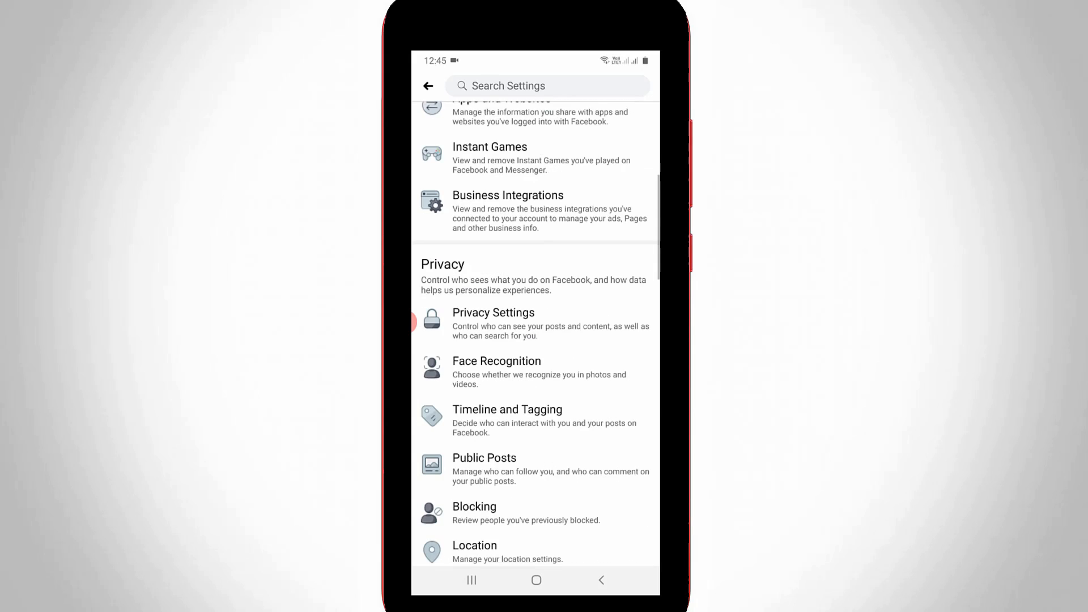
scroll("down", 3)
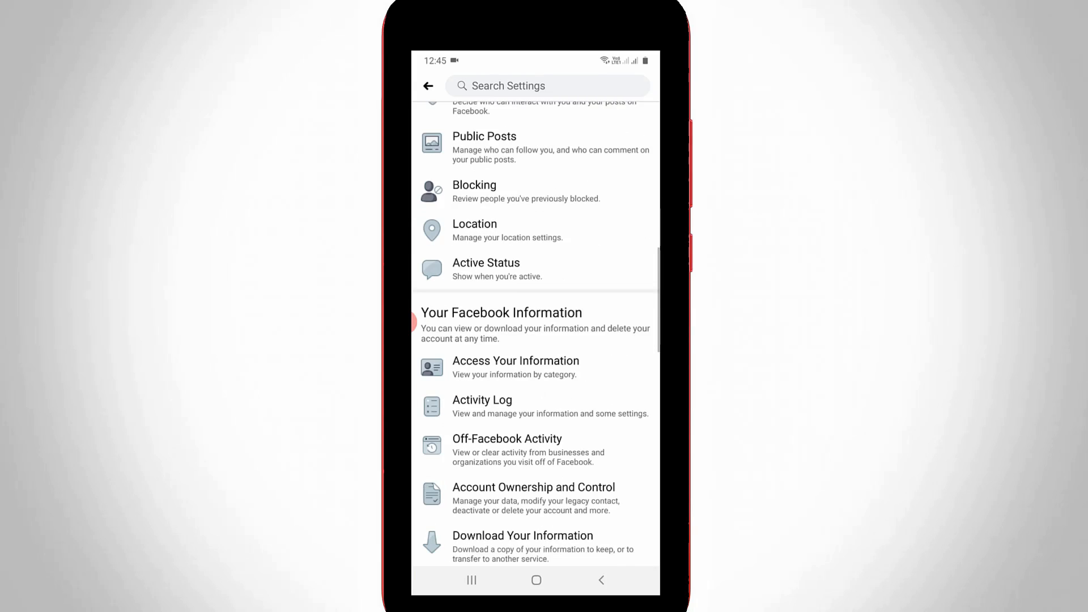
scroll("down", 3)
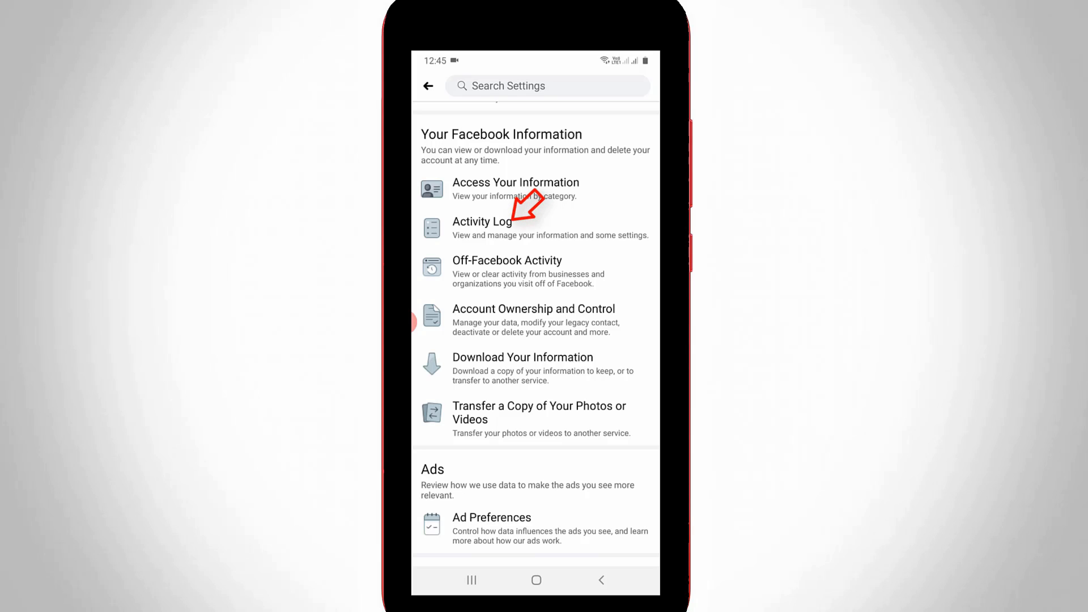
left_click(482, 221)
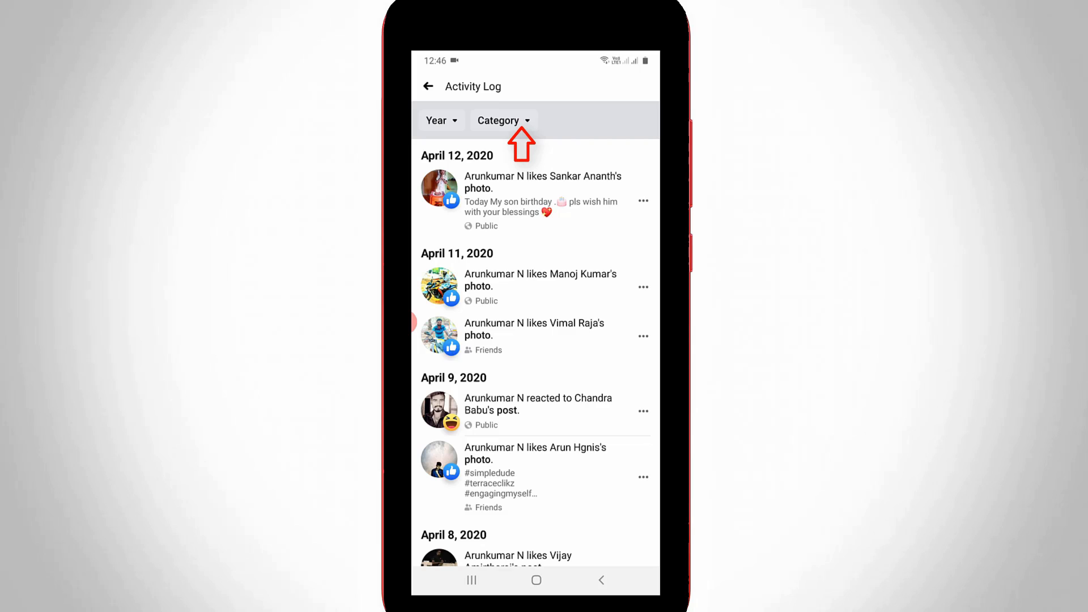
- Set the Activity Log category filter to Videos You've Watched
left_click(499, 120)
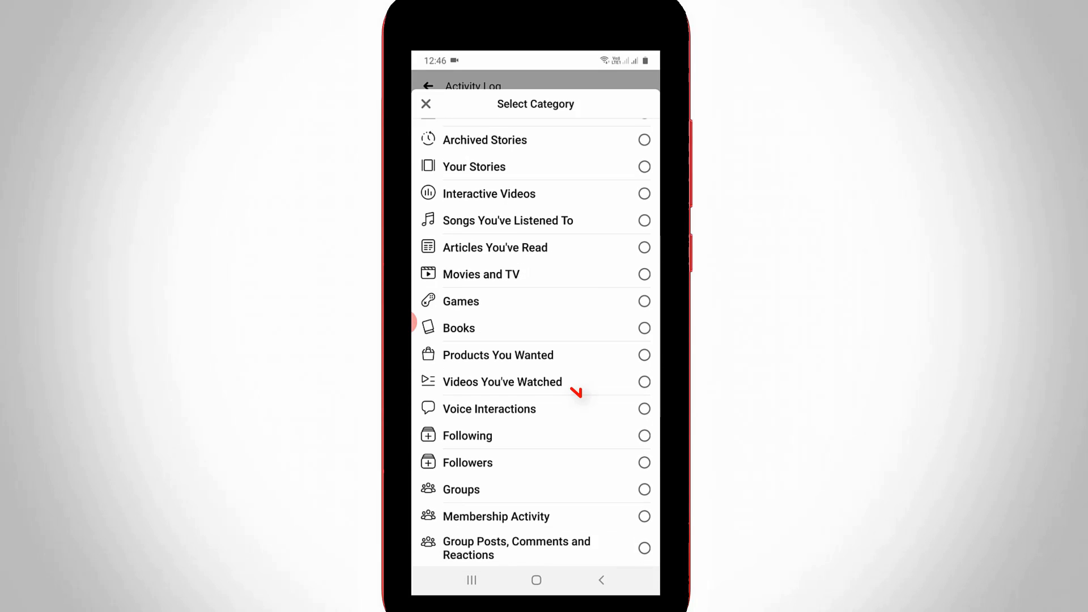
left_click(426, 103)
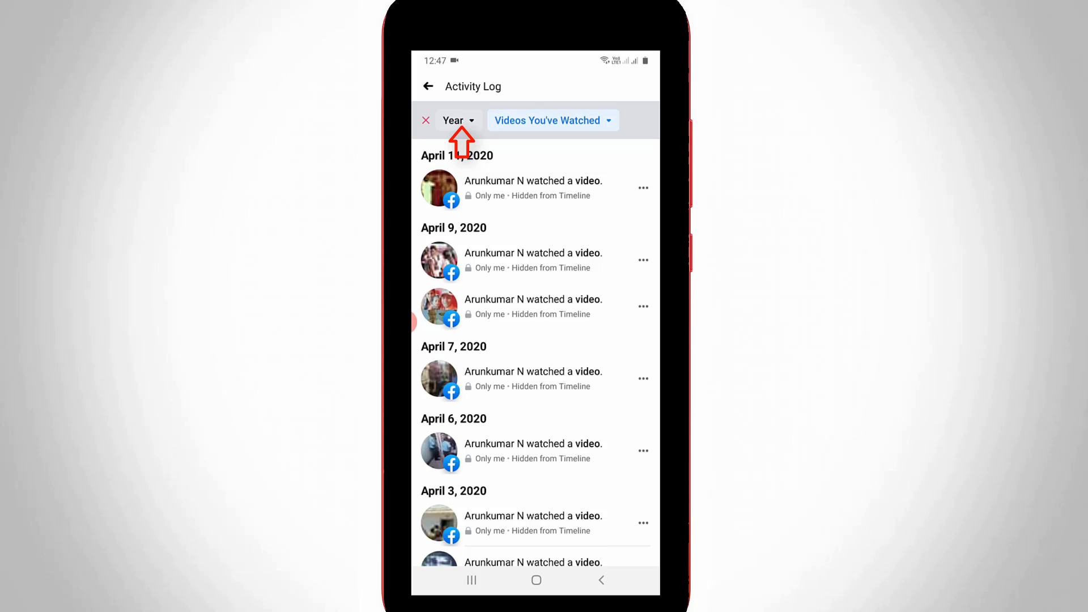
- Set the Year filter to 2019 and the Month filter to October
left_click(452, 120)
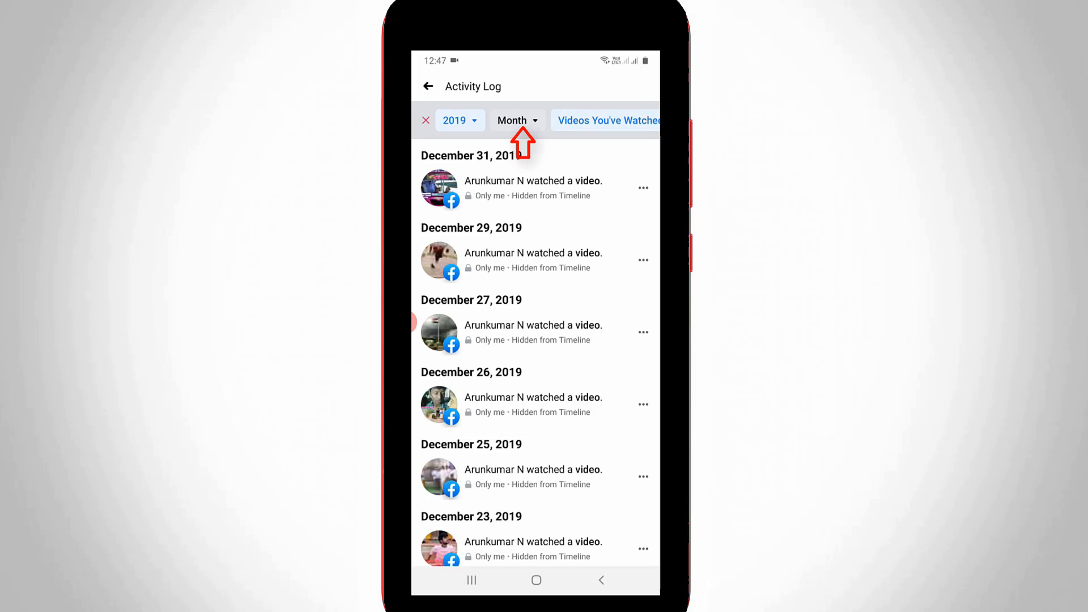
left_click(517, 121)
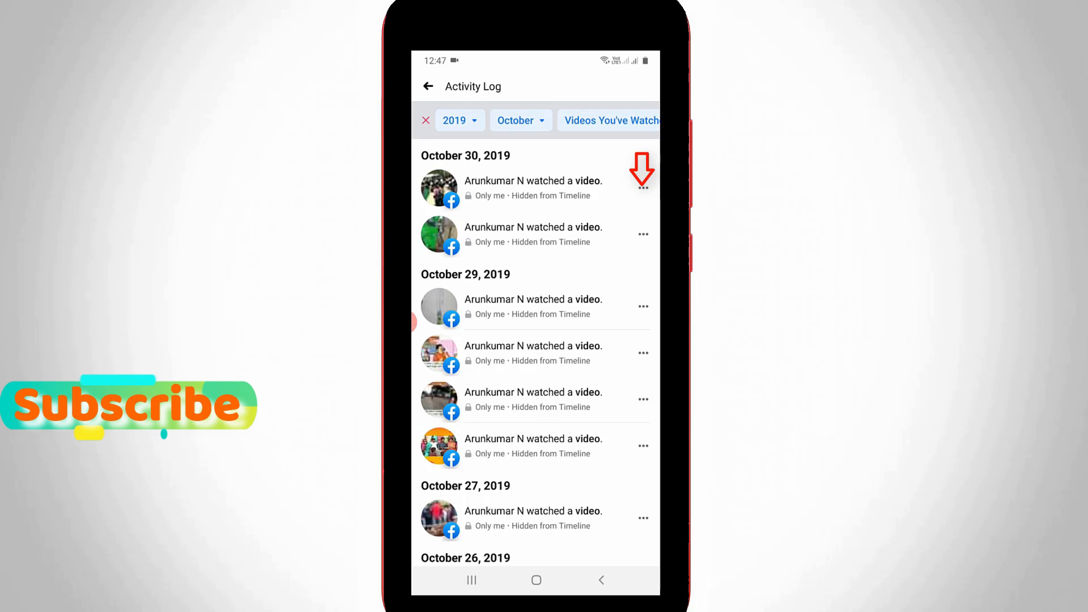
- Delete the first October 30, 2019 watched-video entry via its options menu
left_click(642, 187)
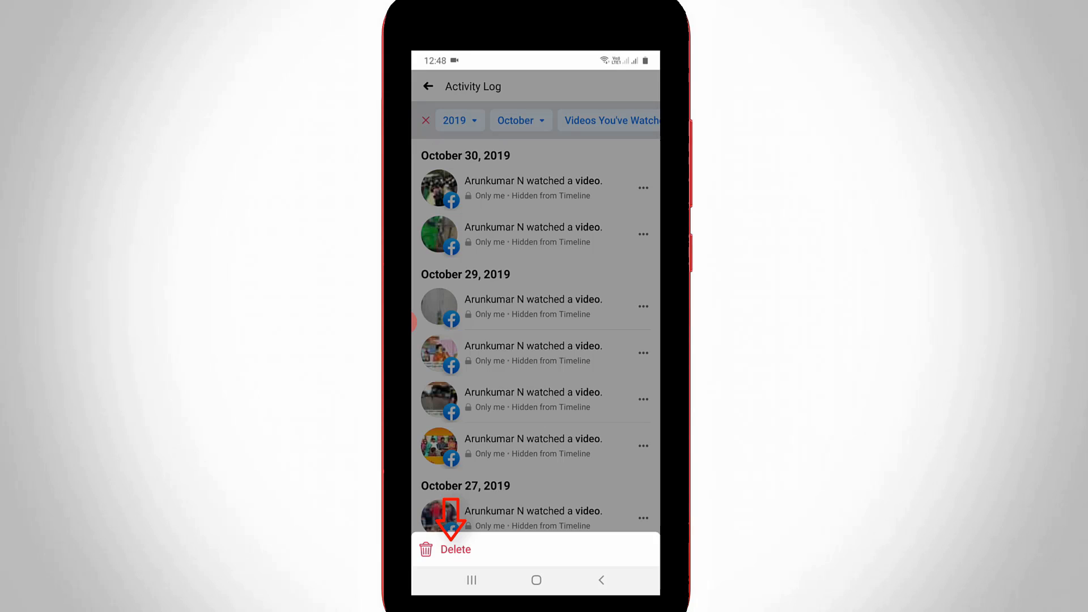
left_click(456, 548)
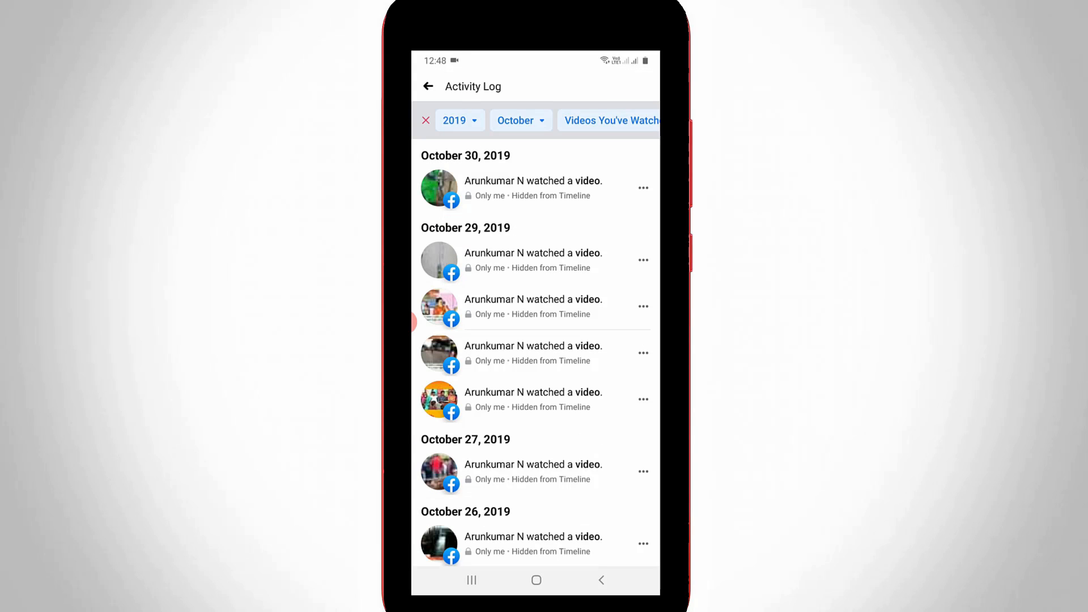